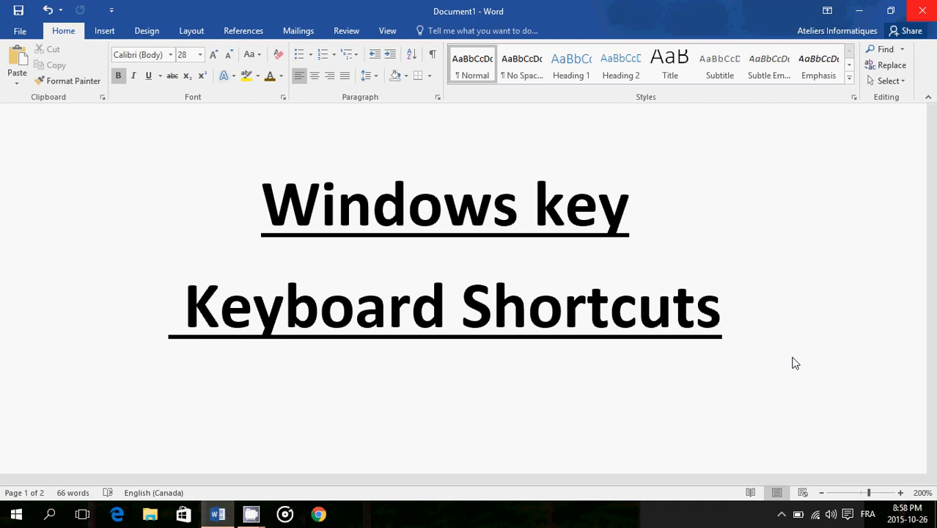
Scroll the Word shortcut list down to reach the Action Center line before showing the panel.
{"action": "scroll", "scroll_direction": "down", "scroll_amount": 3}
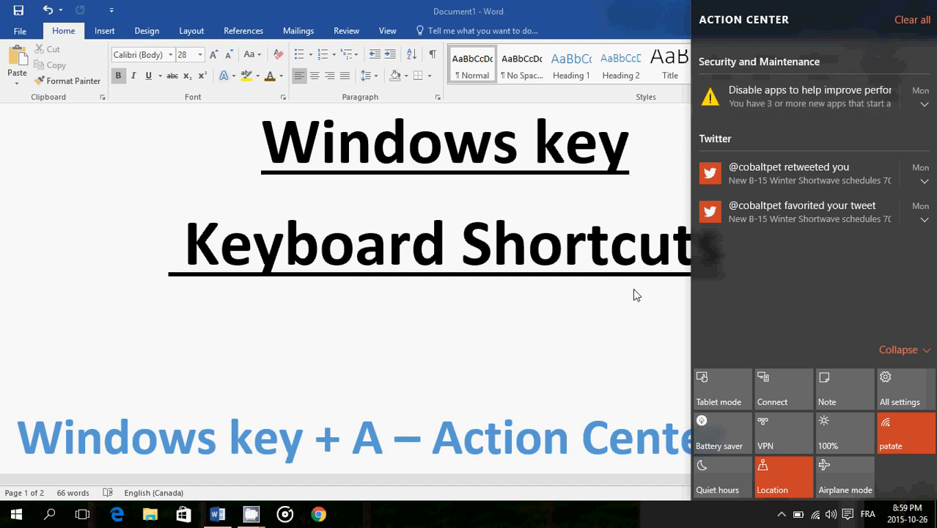
{"action": "mouse_move", "coordinate": [569, 340]}
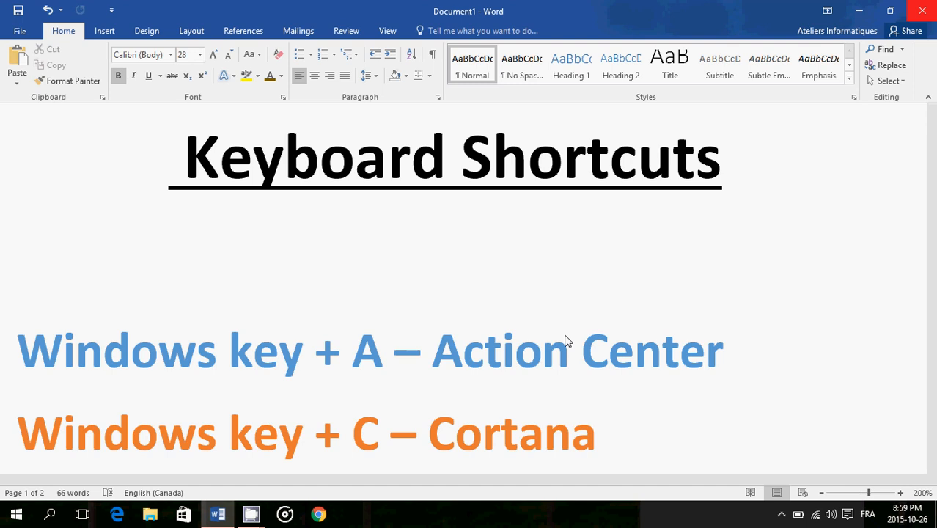
{"action": "scroll", "scroll_direction": "down", "scroll_amount": 3}
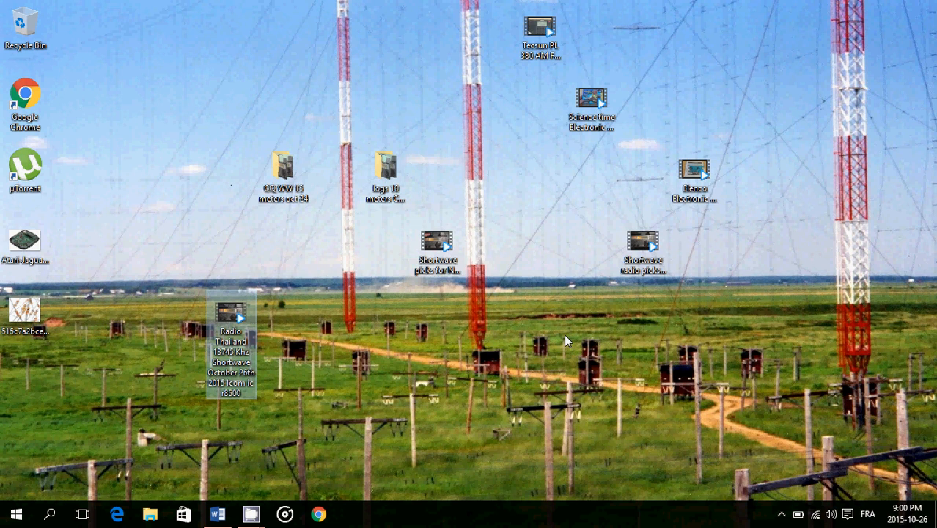
{"action": "mouse_move", "coordinate": [73, 136]}
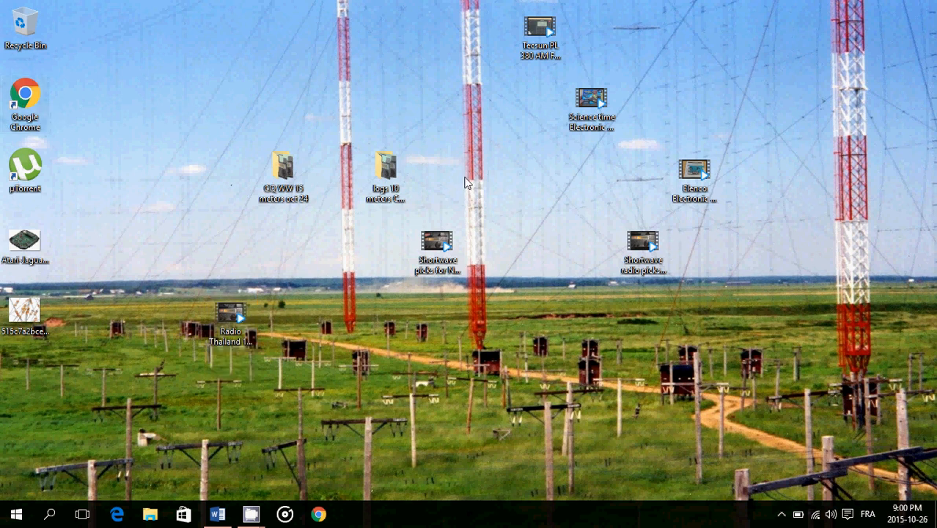
{"action": "mouse_move", "coordinate": [493, 191]}
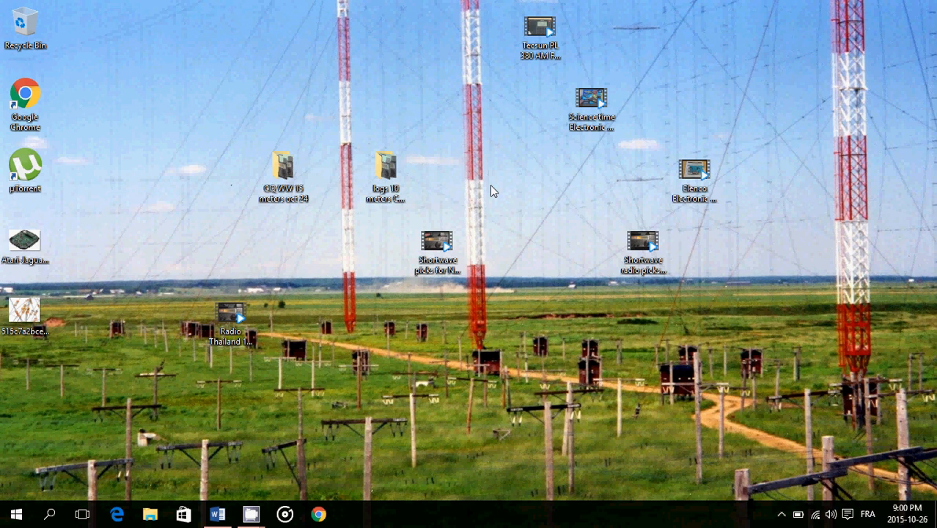
{"action": "left_click", "coordinate": [217, 513]}
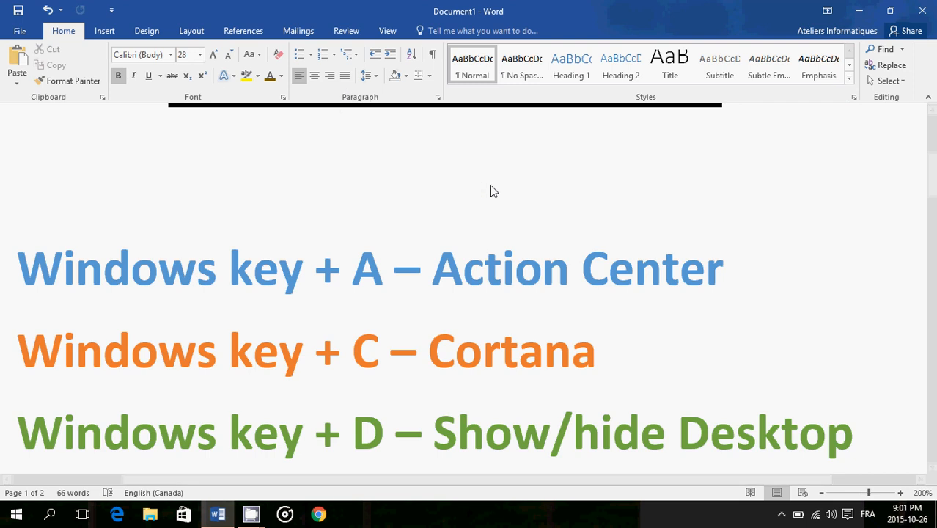
{"action": "scroll", "scroll_direction": "down", "scroll_amount": 3}
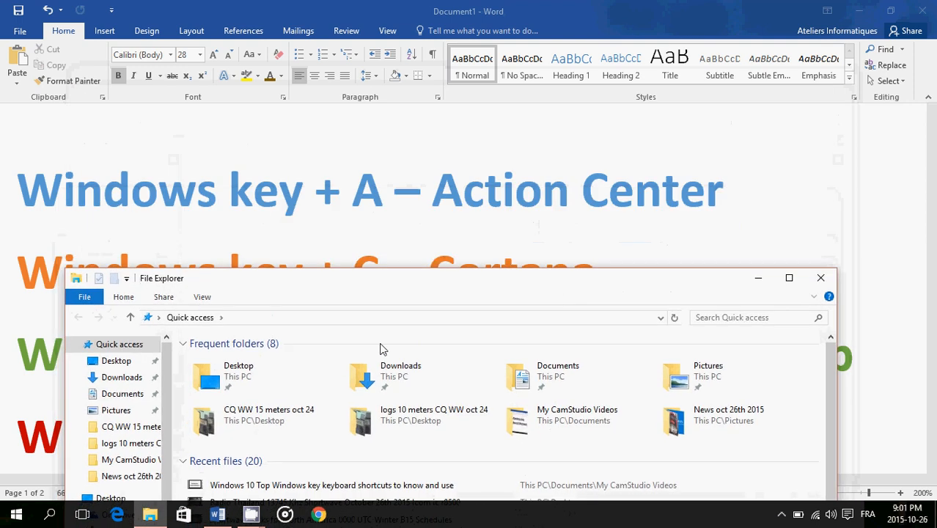
{"action": "mouse_move", "coordinate": [530, 411]}
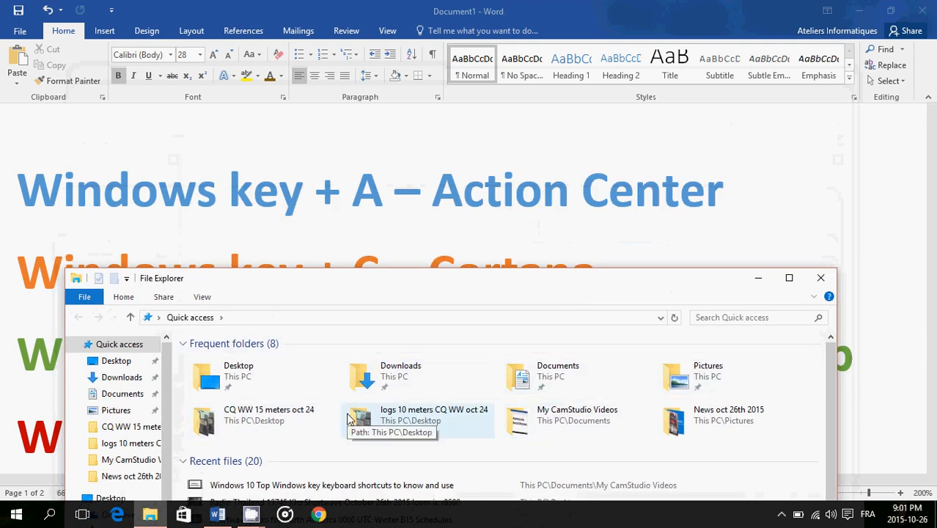
{"action": "mouse_move", "coordinate": [707, 296]}
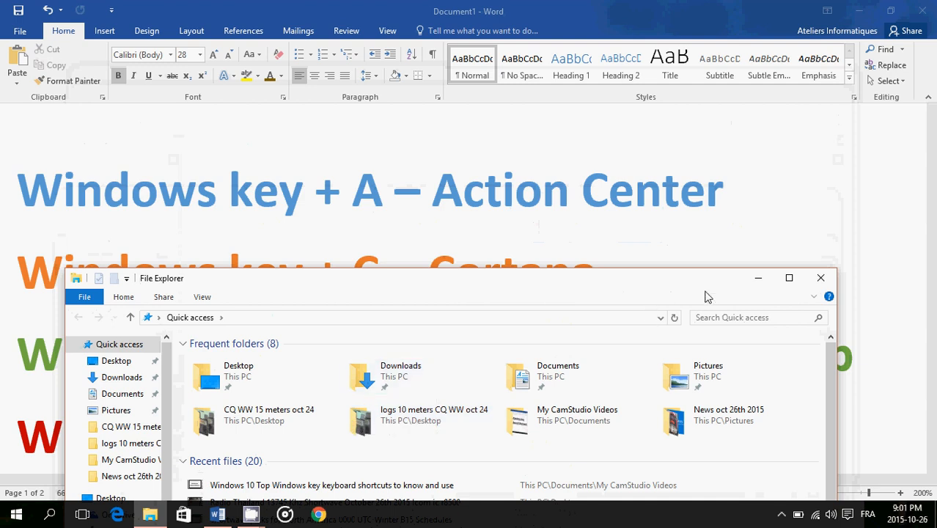
{"action": "mouse_move", "coordinate": [821, 278]}
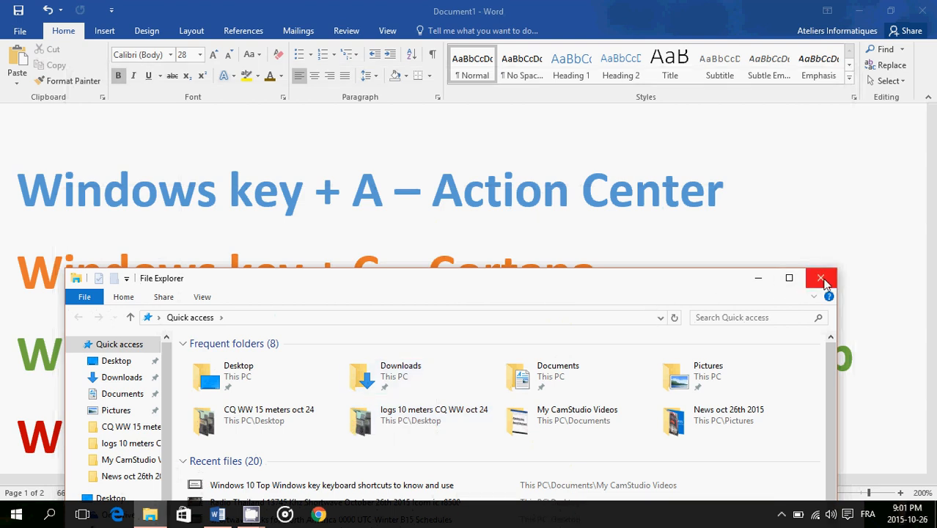
{"action": "left_click", "coordinate": [821, 278]}
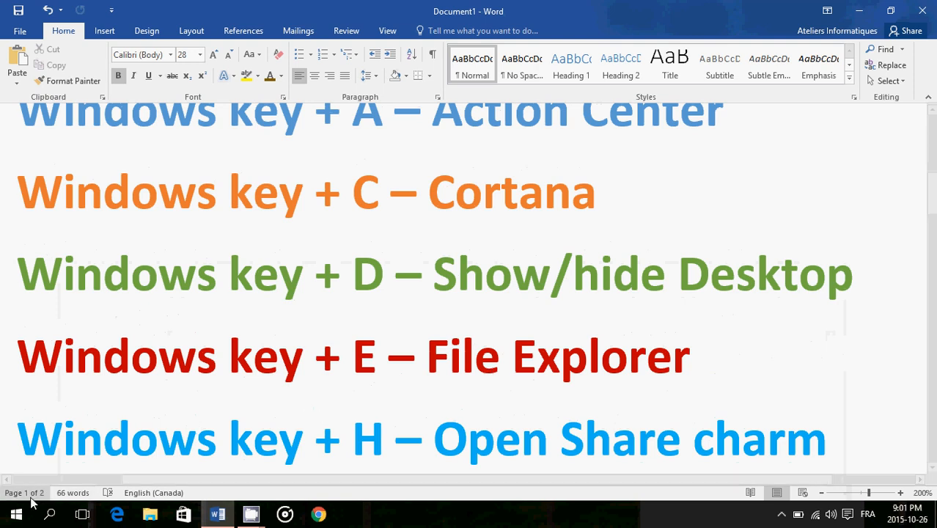
{"action": "mouse_move", "coordinate": [50, 513]}
{"action": "type", "text": "mail"}
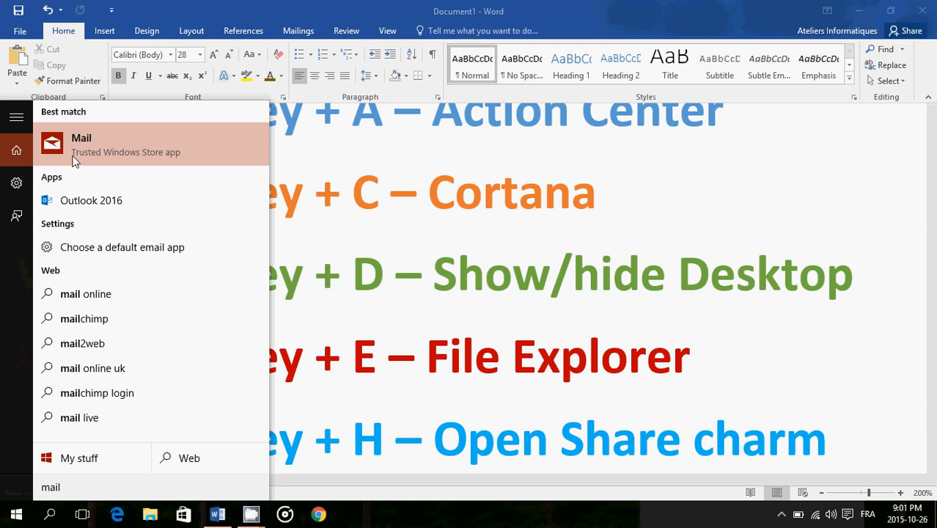
{"action": "left_click", "coordinate": [82, 145]}
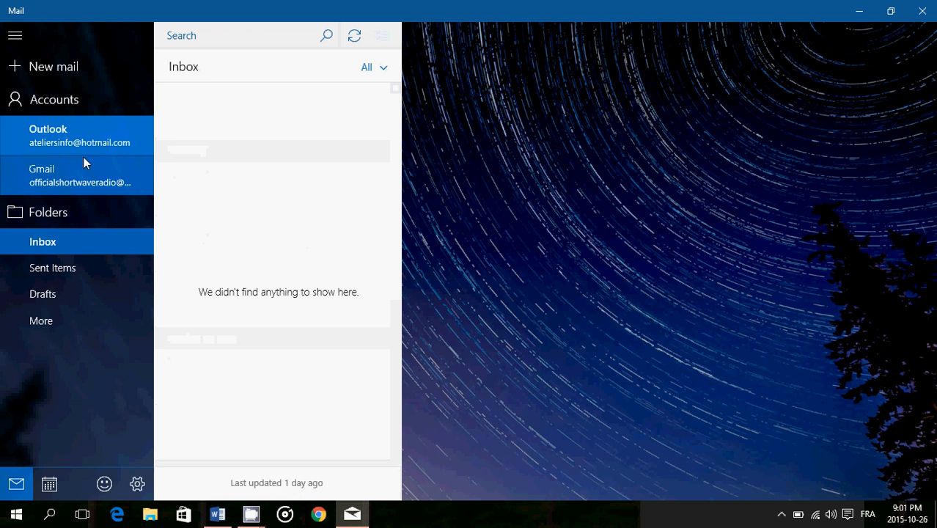
{"action": "mouse_move", "coordinate": [70, 181]}
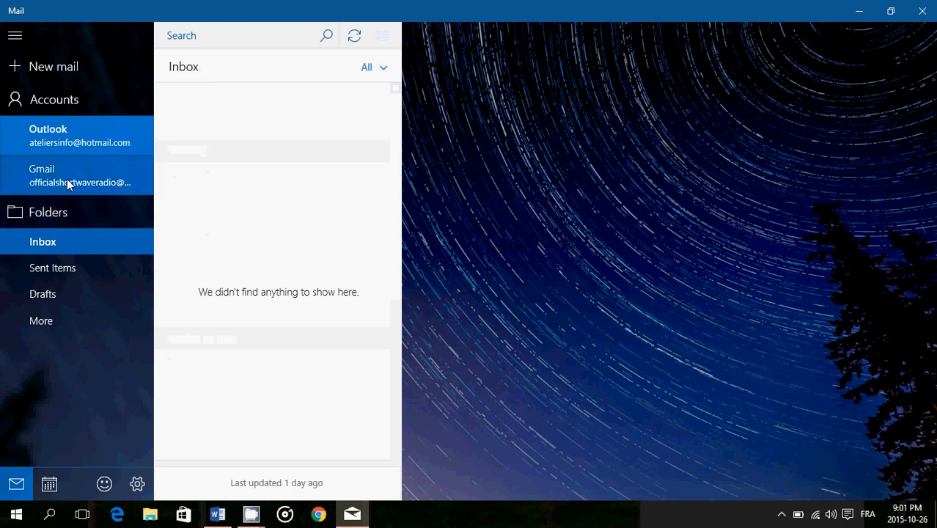
{"action": "left_click", "coordinate": [78, 135]}
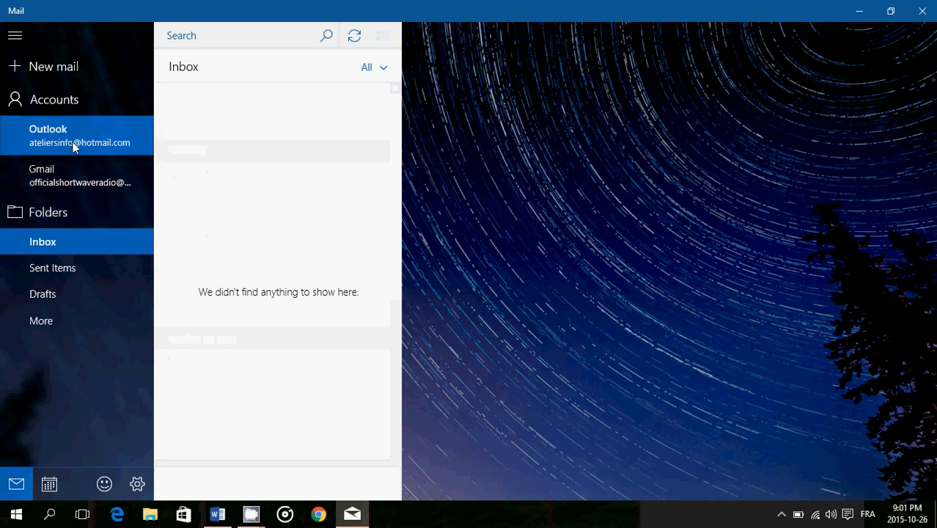
{"action": "mouse_move", "coordinate": [179, 375]}
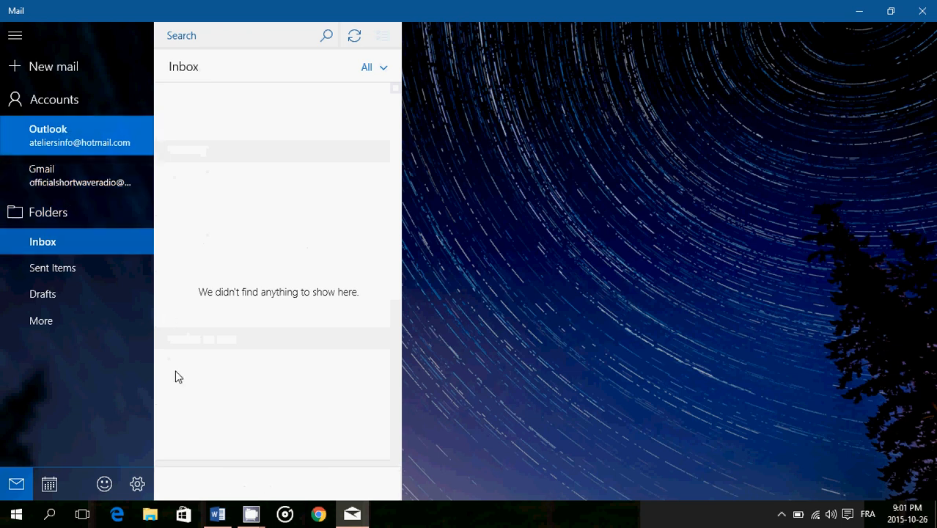
{"action": "left_click", "coordinate": [217, 513]}
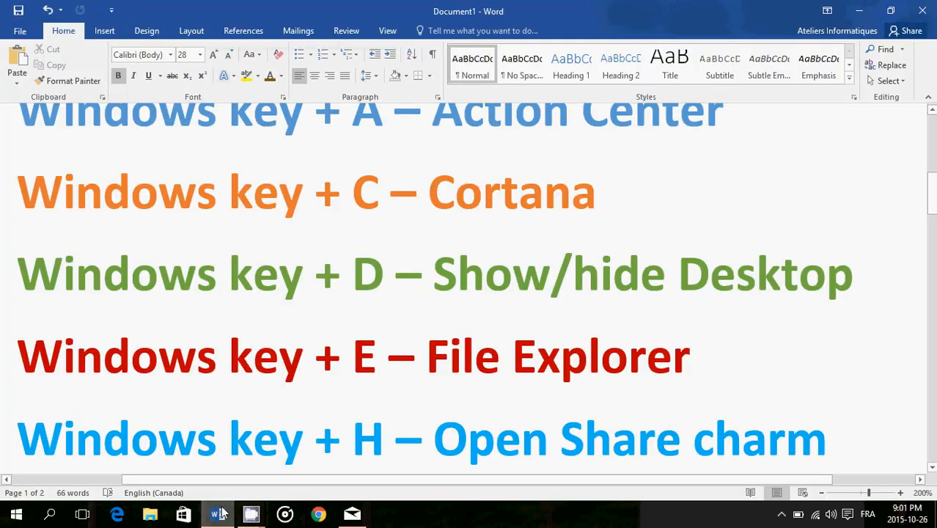
{"action": "left_click", "coordinate": [352, 513]}
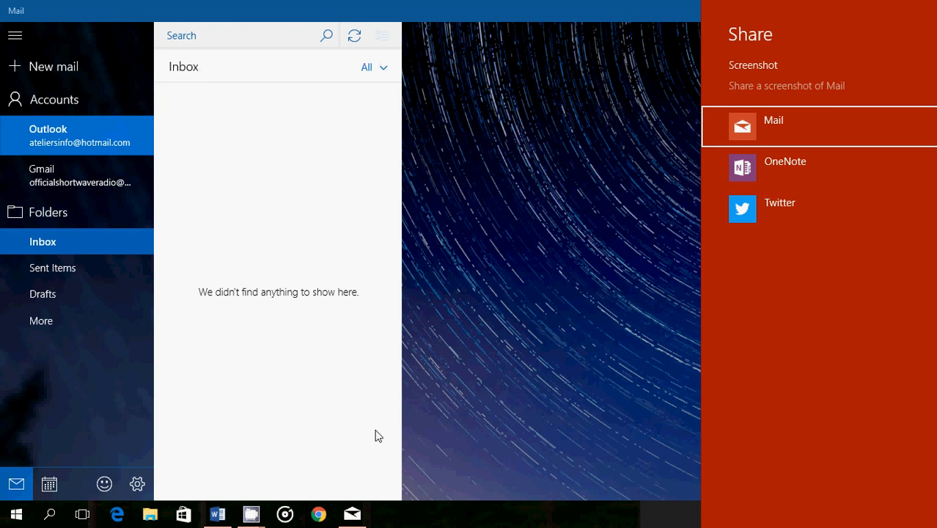
{"action": "mouse_move", "coordinate": [556, 22]}
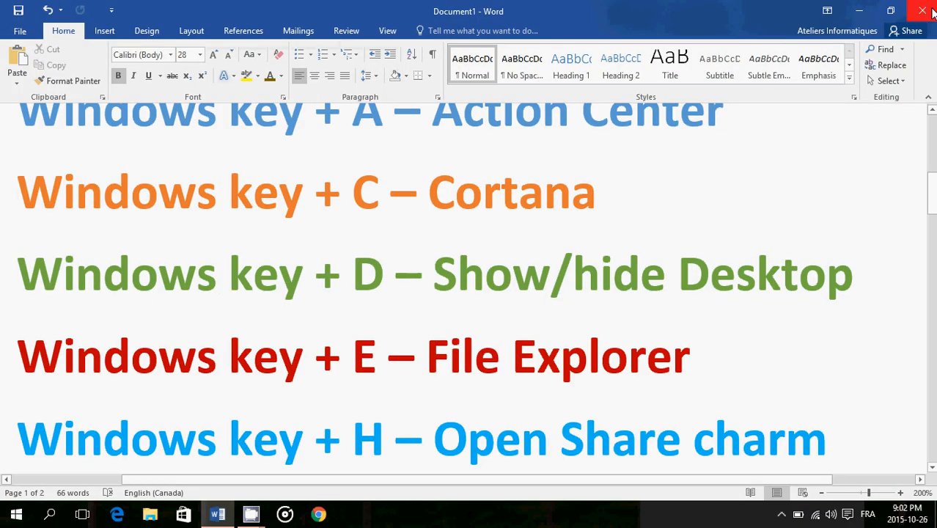
{"action": "scroll", "scroll_direction": "down", "scroll_amount": 3}
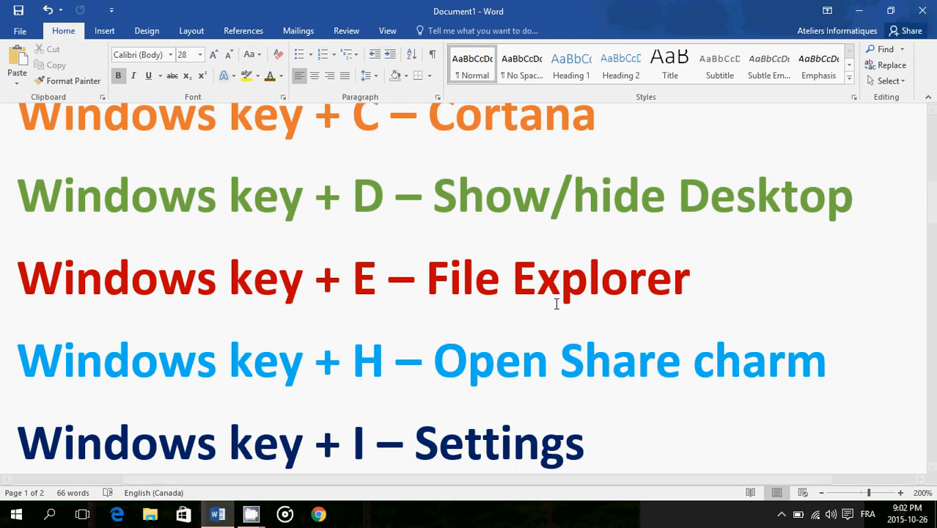
Bring up the Windows Settings home with Win+I, then scroll the Word list onward.
{"action": "key", "text": "Win+i"}
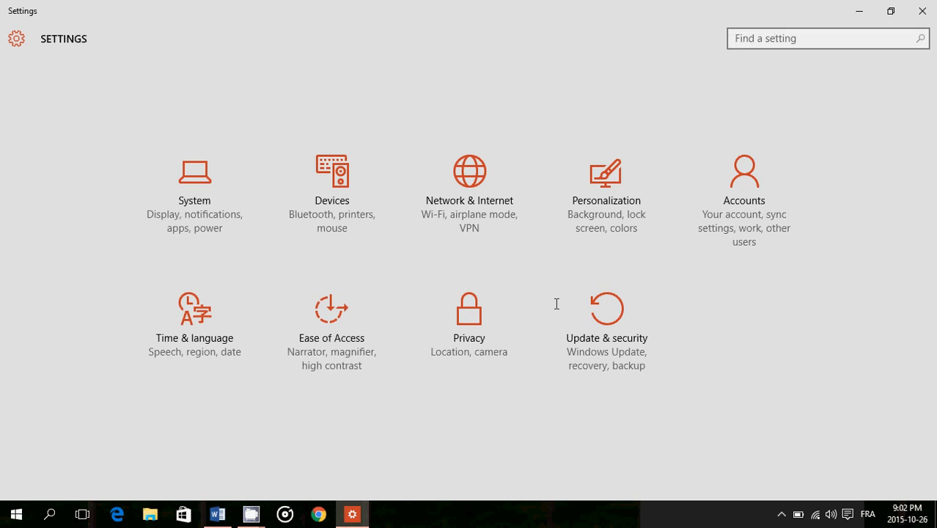
{"action": "mouse_move", "coordinate": [923, 8]}
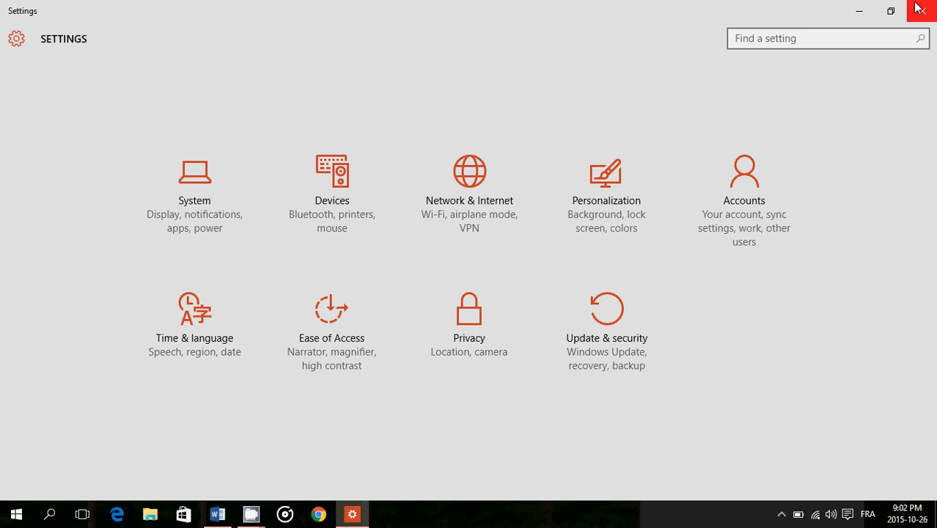
{"action": "left_click", "coordinate": [217, 513]}
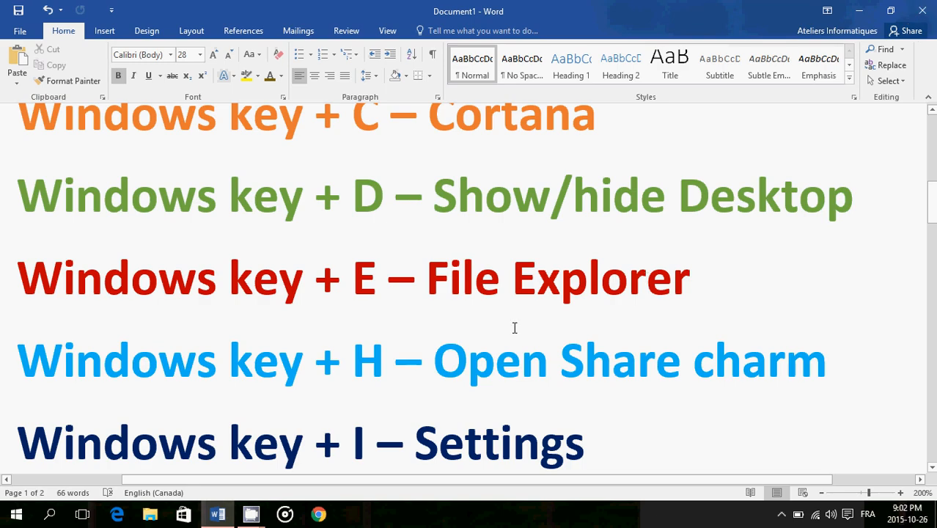
{"action": "scroll", "scroll_direction": "down", "scroll_amount": 3}
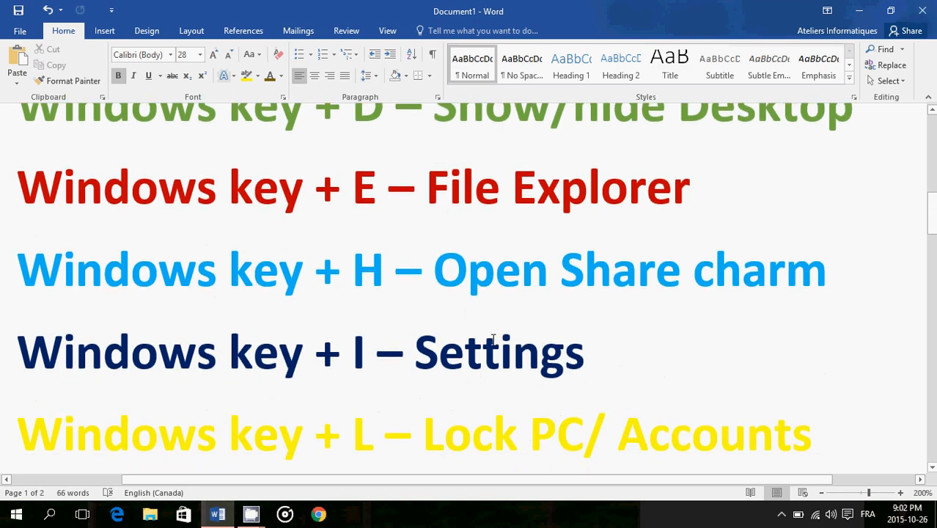
Return focus to the Word document at the Windows key + L Lock PC/Accounts line.
{"action": "left_click", "coordinate": [814, 432]}
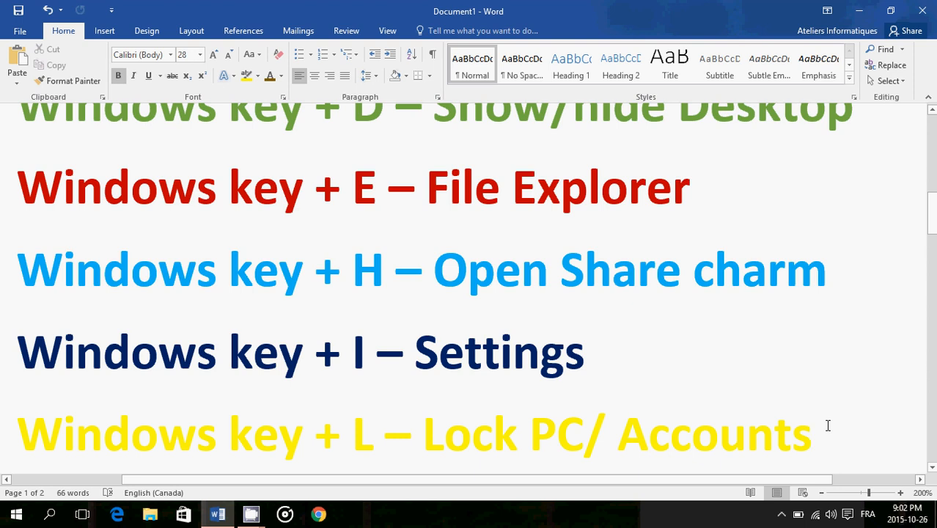
{"action": "left_click", "coordinate": [812, 434]}
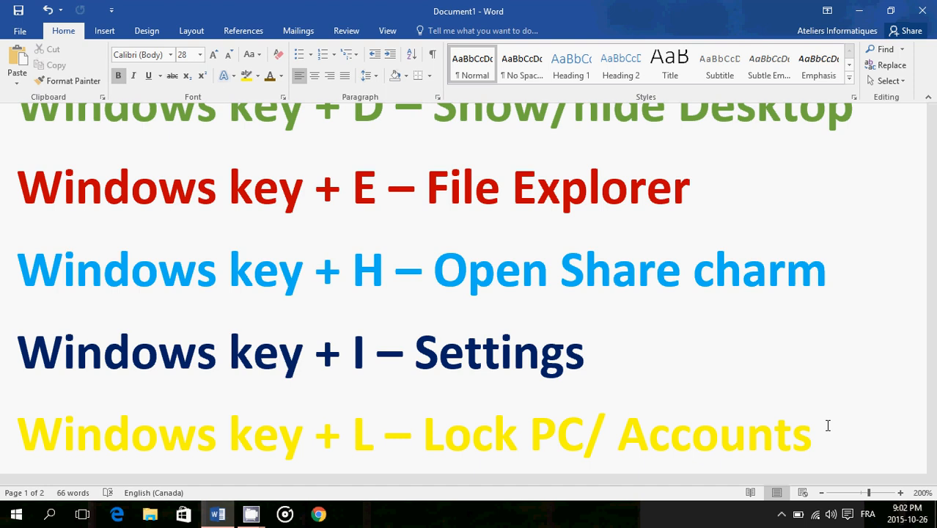
{"action": "left_click", "coordinate": [814, 434]}
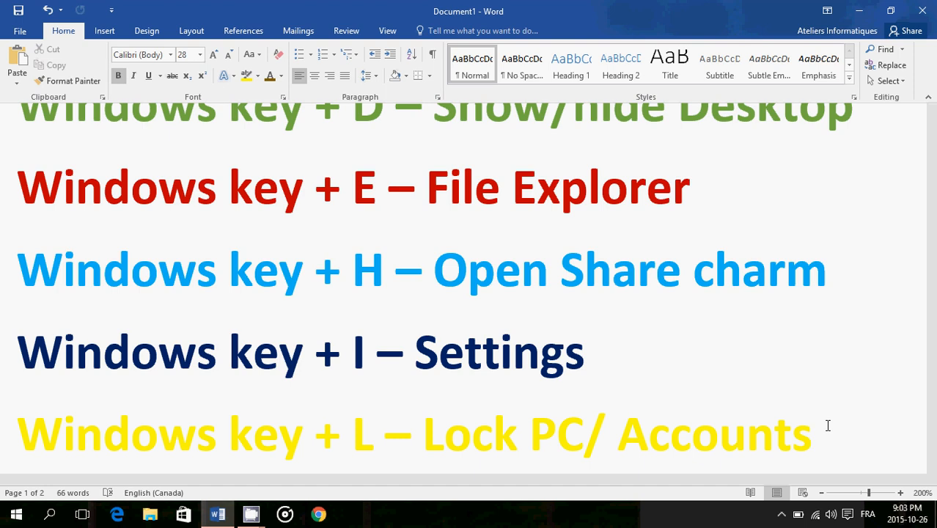
{"action": "left_click", "coordinate": [813, 434]}
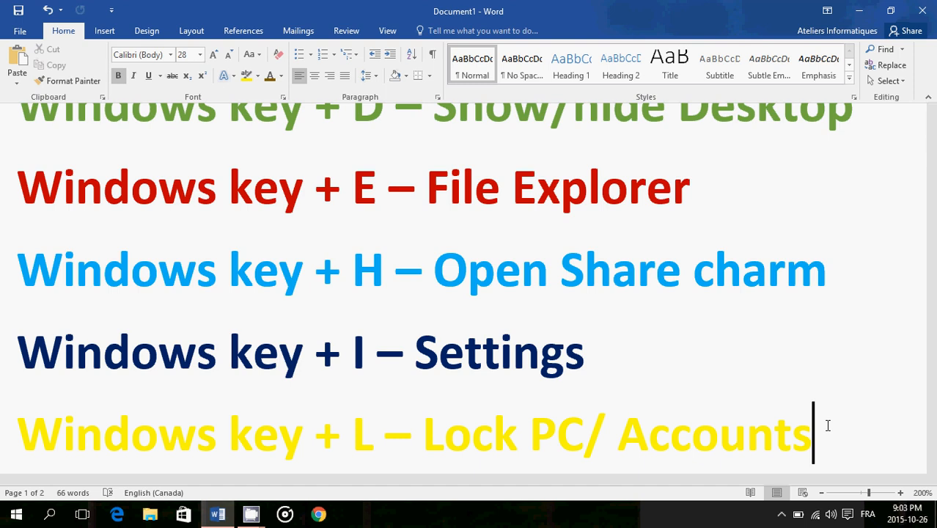
{"action": "scroll", "scroll_direction": "down", "scroll_amount": 3}
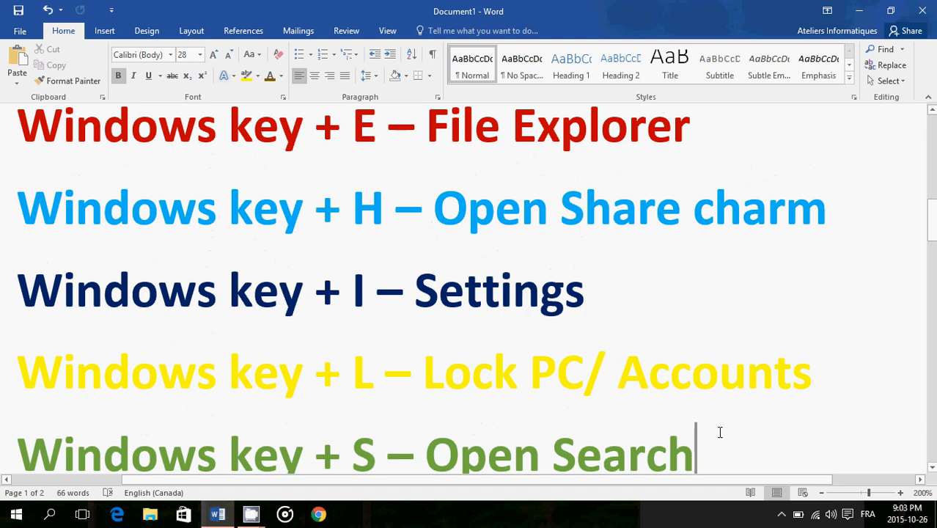
{"action": "left_click", "coordinate": [50, 513]}
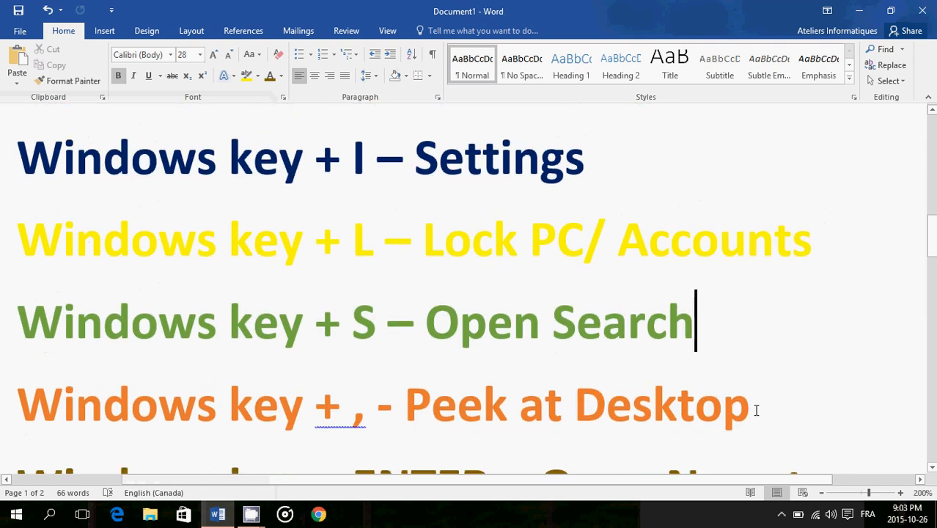
{"action": "left_click", "coordinate": [750, 405]}
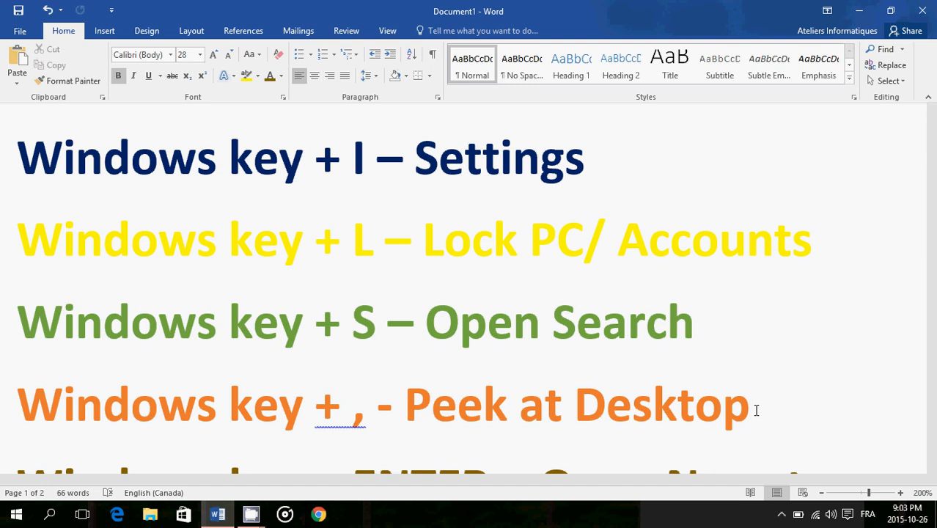
{"action": "left_click", "coordinate": [750, 404]}
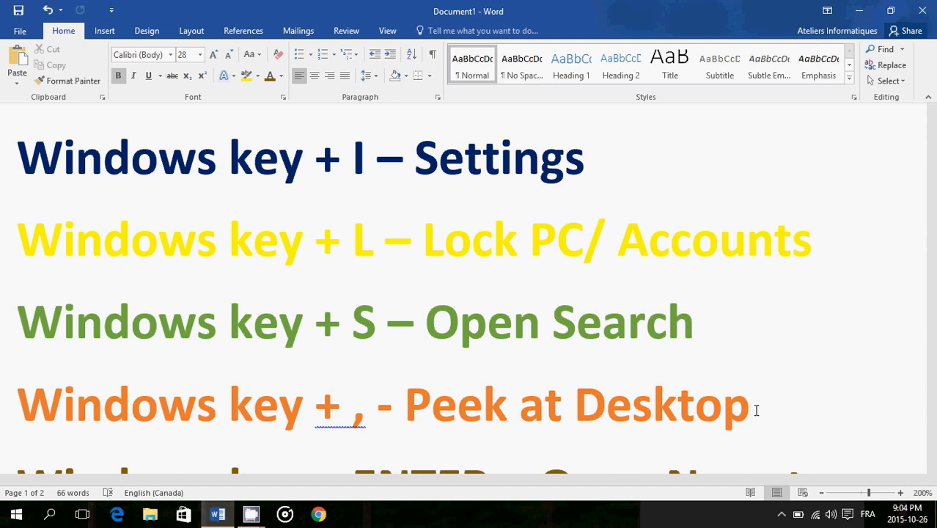
{"action": "left_click", "coordinate": [751, 403]}
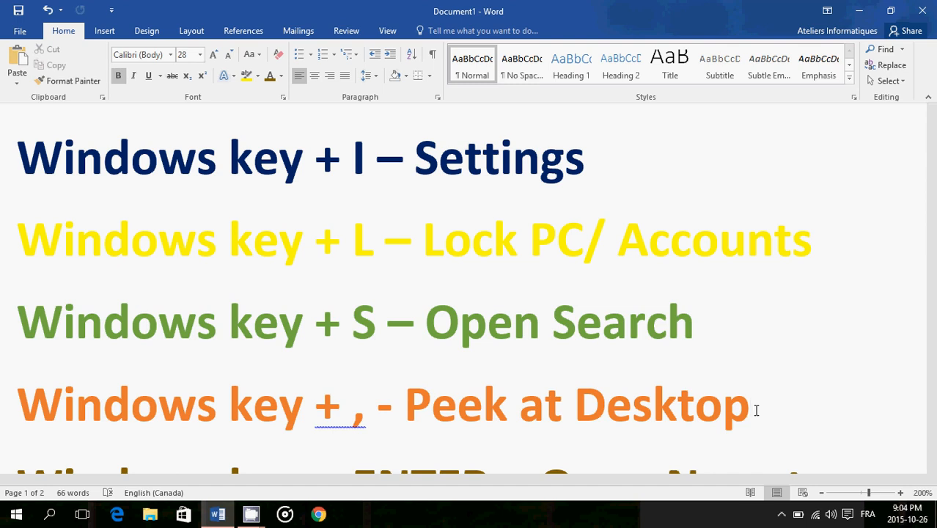
{"action": "left_click", "coordinate": [750, 404]}
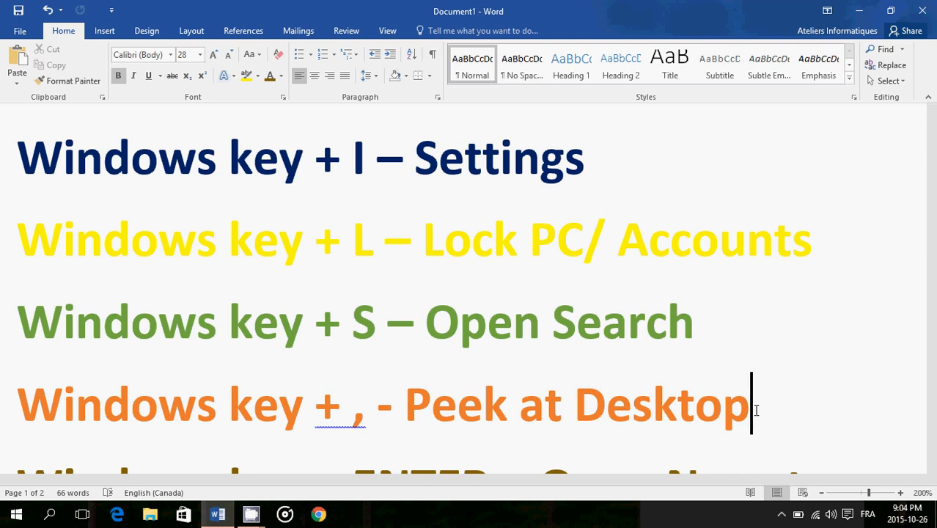
{"action": "key", "text": "Win+D"}
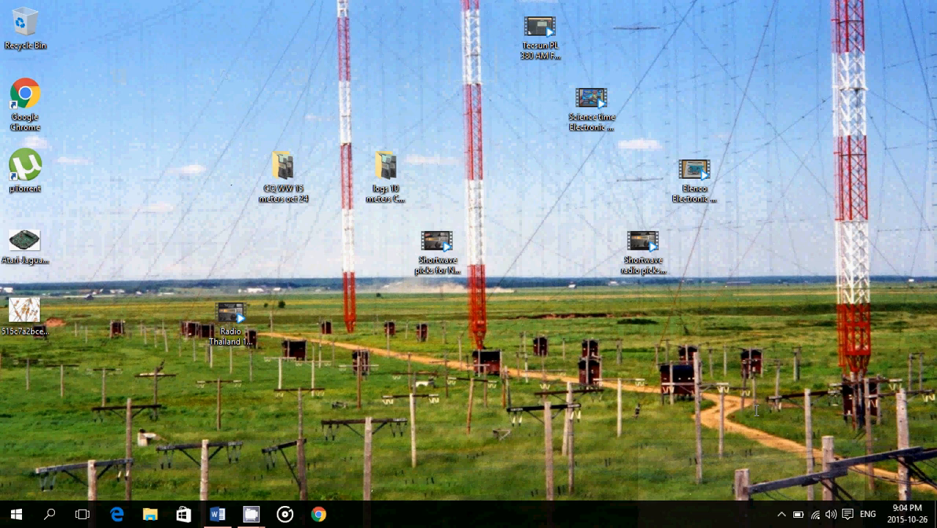
{"action": "left_click", "coordinate": [217, 513]}
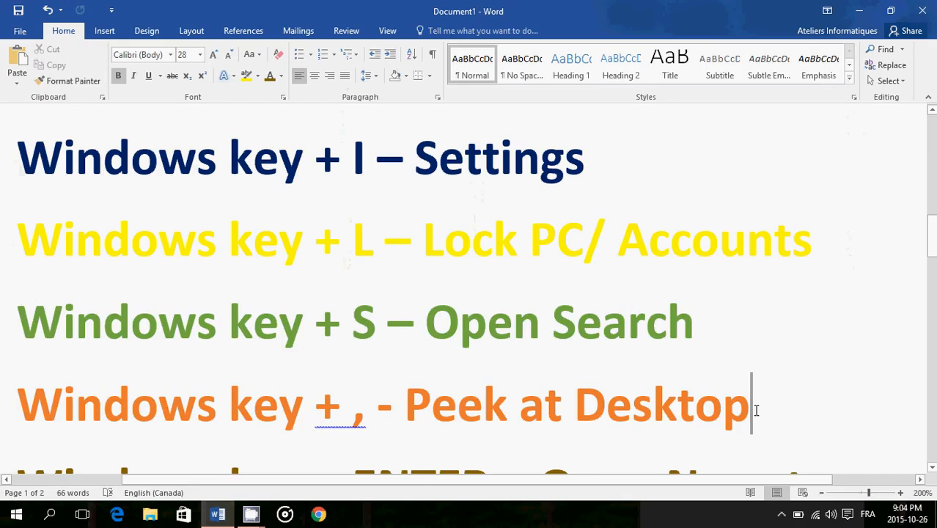
Scroll the shortcut list down to its last line, Open Narrator, and select it.
{"action": "scroll", "scroll_direction": "down", "scroll_amount": 3}
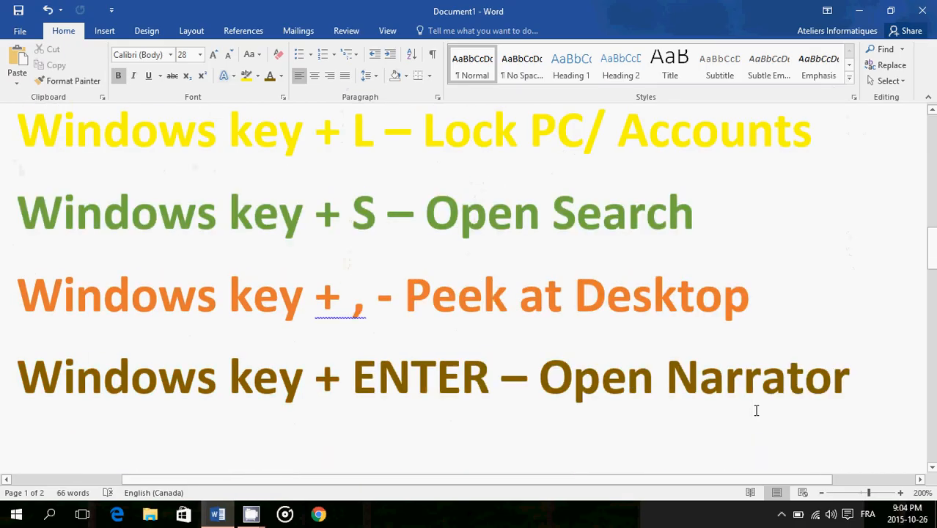
{"action": "scroll", "scroll_direction": "down", "scroll_amount": 3}
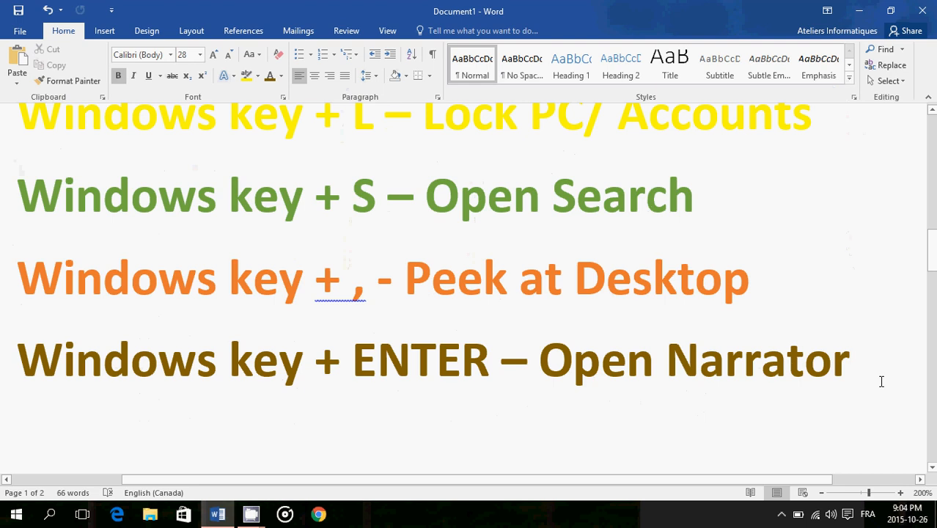
{"action": "left_click", "coordinate": [850, 359]}
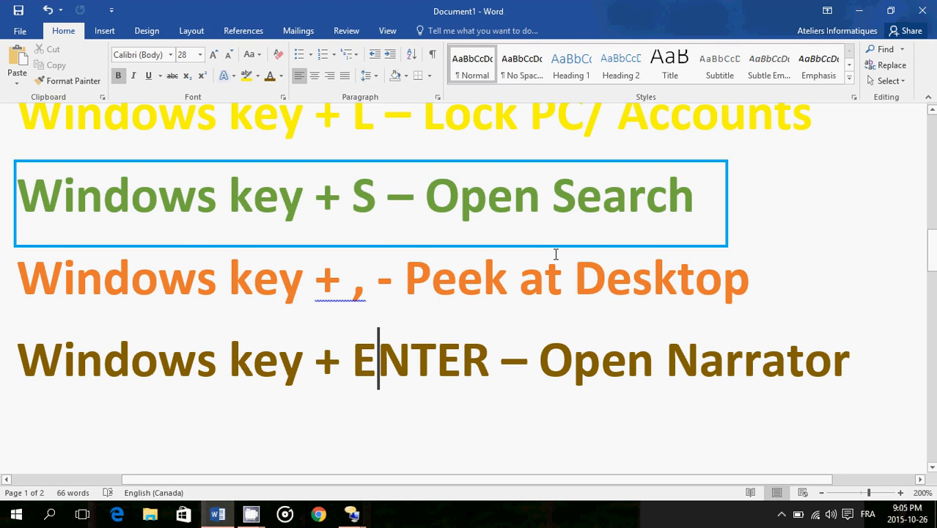
Have Narrator read the Open Narrator line, then toggle Narrator with Win+Enter.
{"action": "double_click", "coordinate": [267, 277]}
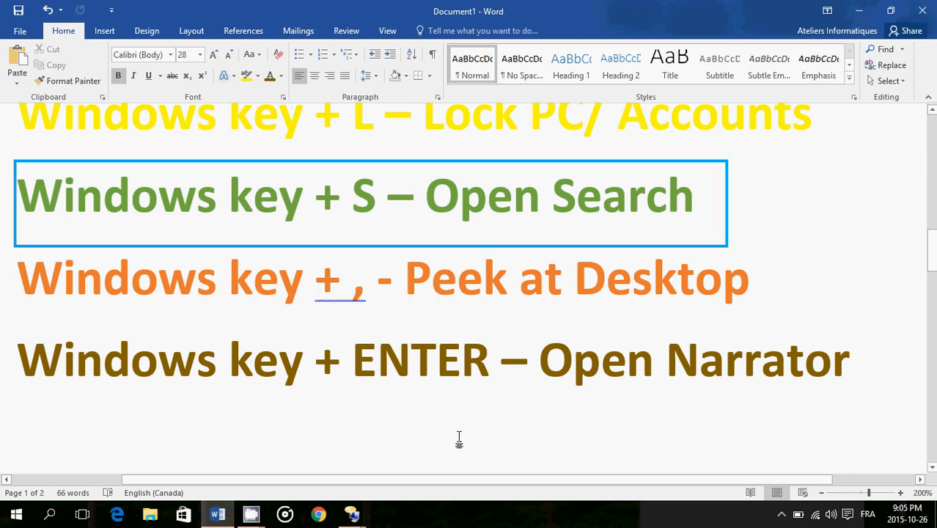
{"action": "left_click", "coordinate": [378, 359]}
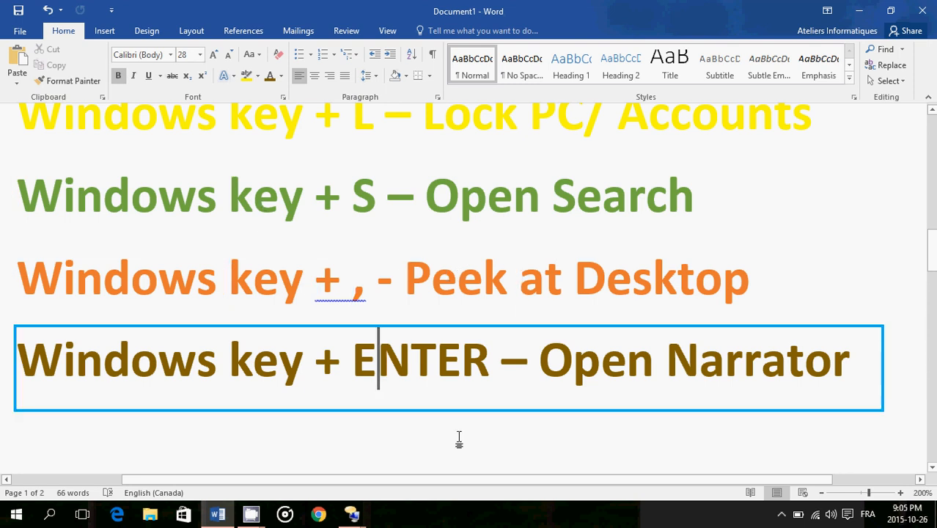
{"action": "key", "text": "win+enter"}
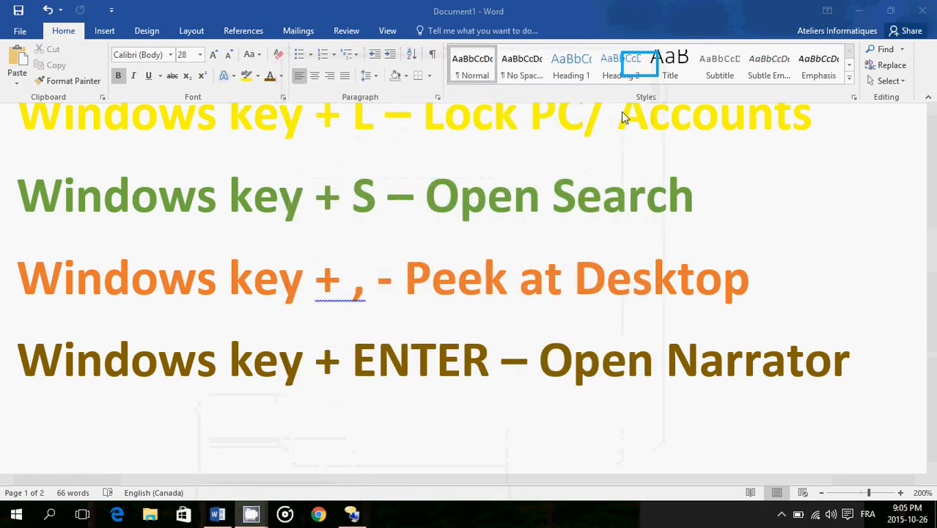
{"action": "mouse_move", "coordinate": [580, 242]}
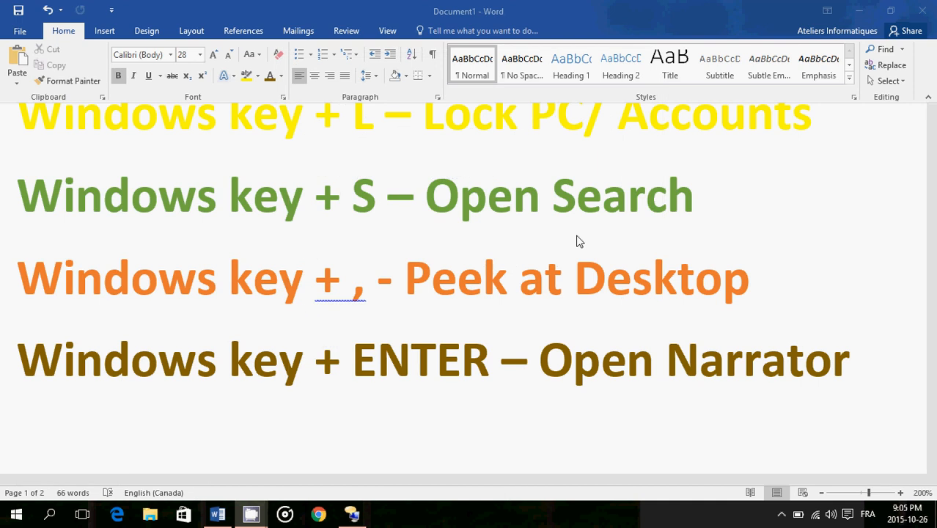
{"action": "mouse_move", "coordinate": [572, 254]}
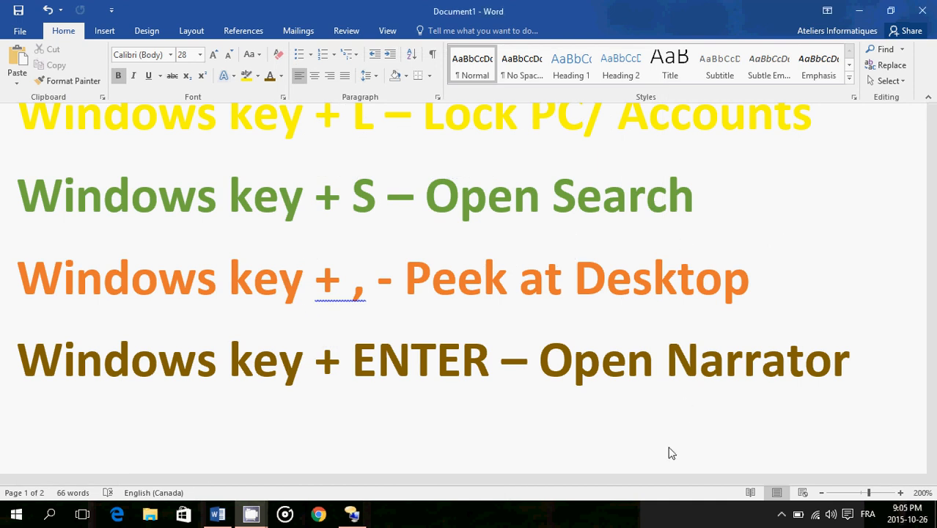
Scroll the document back toward the top of the shortcut list at Action Center.
{"action": "scroll", "scroll_direction": "down", "scroll_amount": 3}
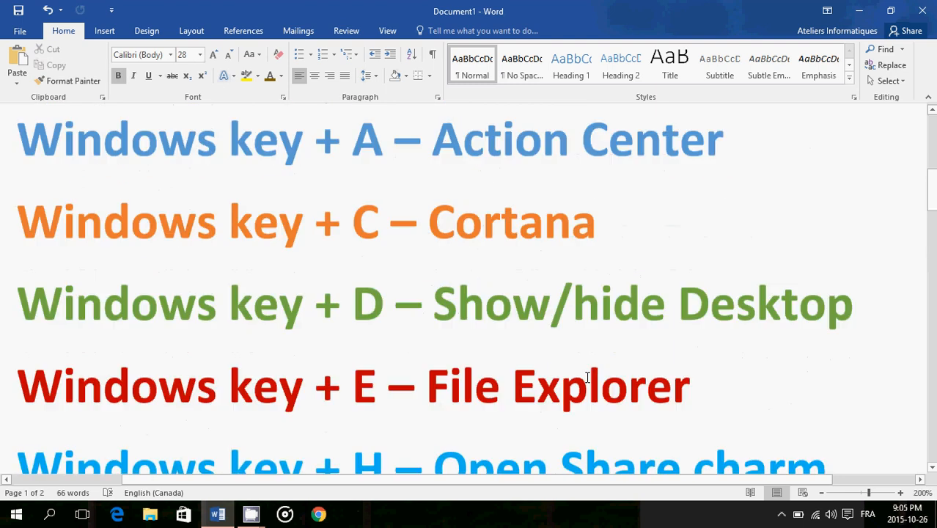